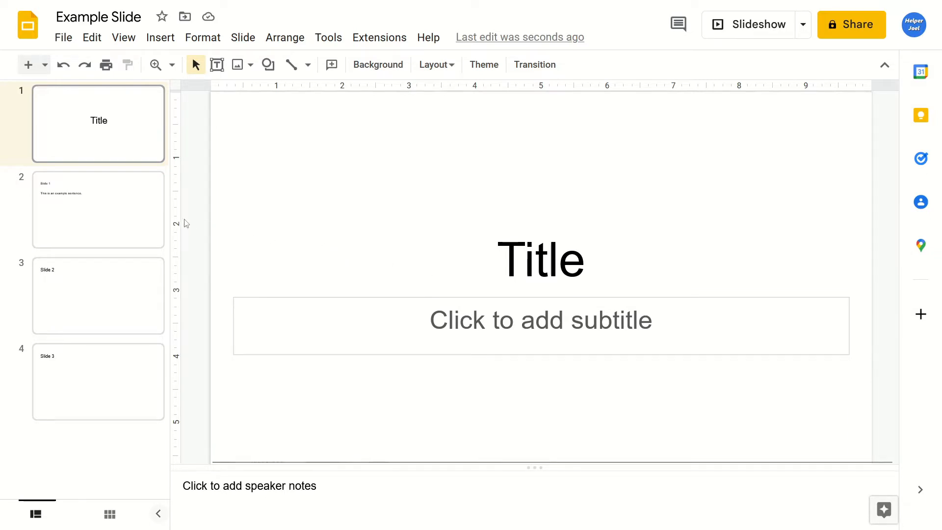
On slide 2, bold "This is an example sentence." using the toolbar Bold button.
left_click(98, 210)
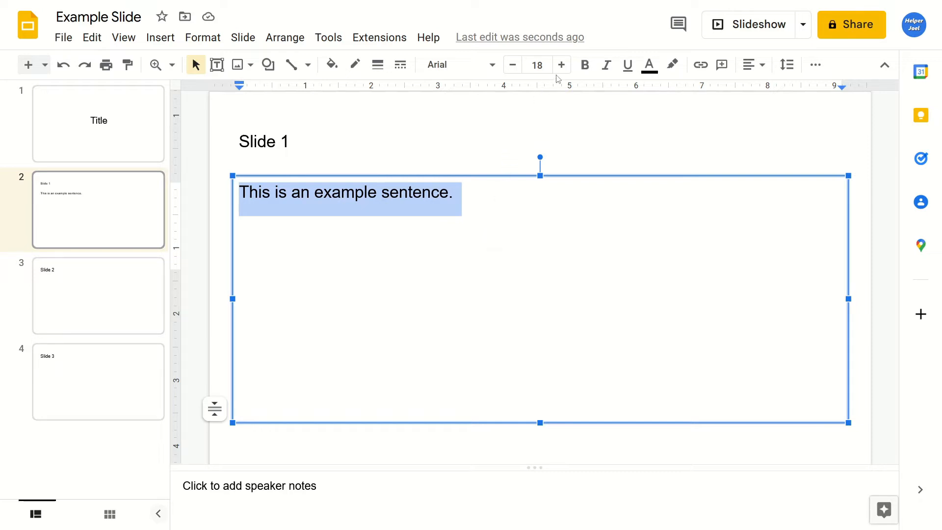
mouse_move(583, 65)
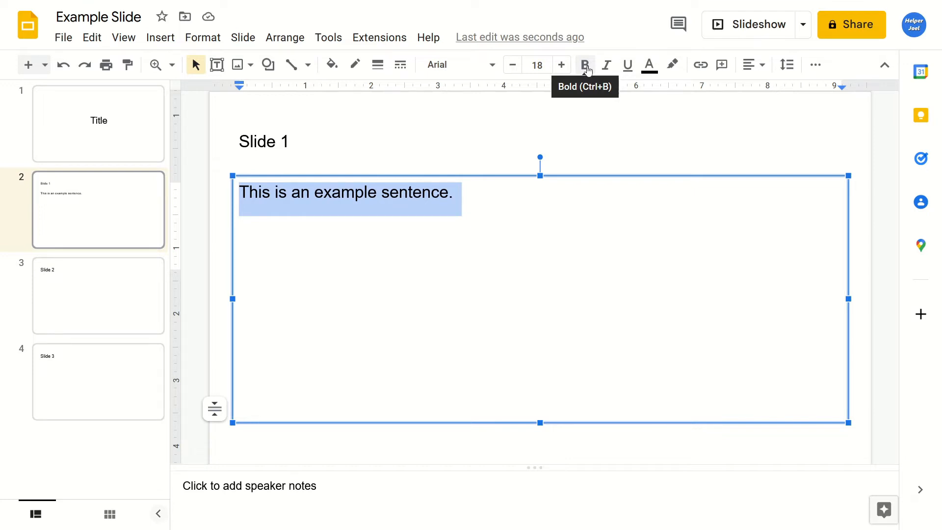
left_click(583, 65)
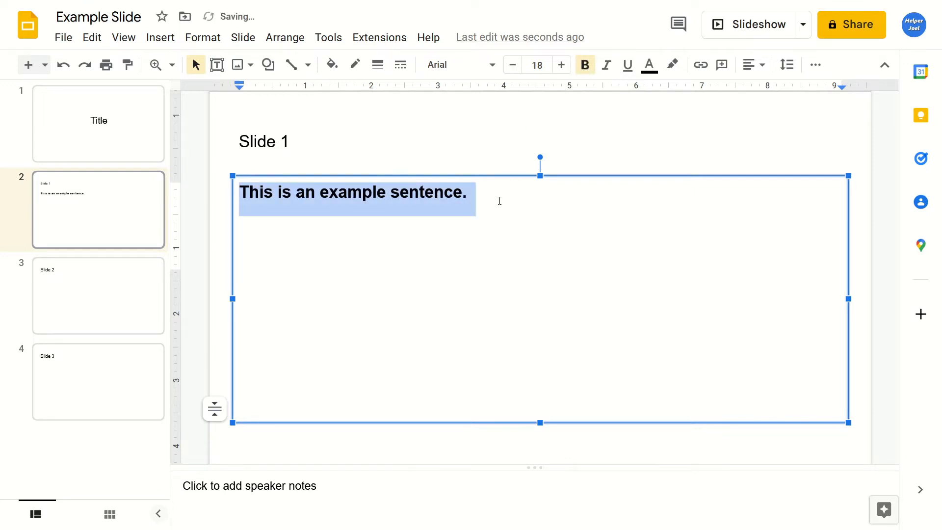
left_click(475, 198)
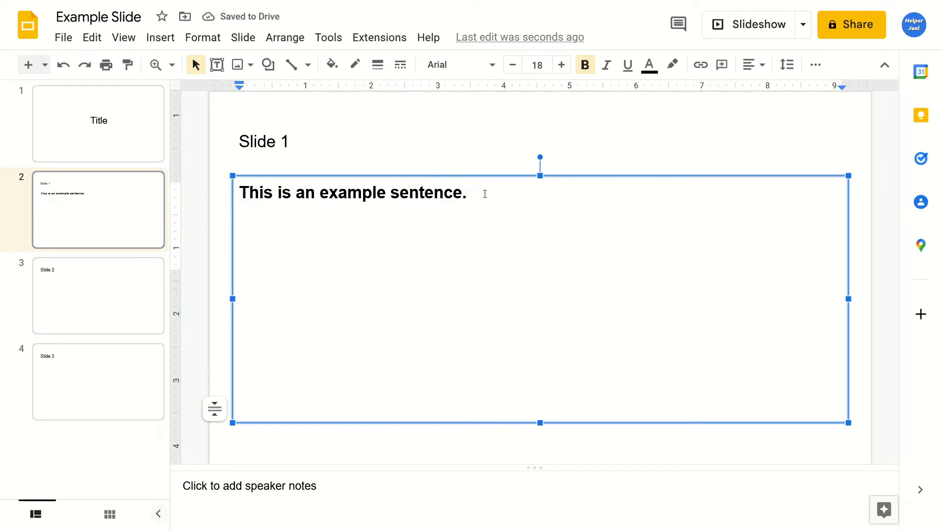
Select the sentence and turn Bold off from the toolbar, restoring regular weight.
double_click(430, 192)
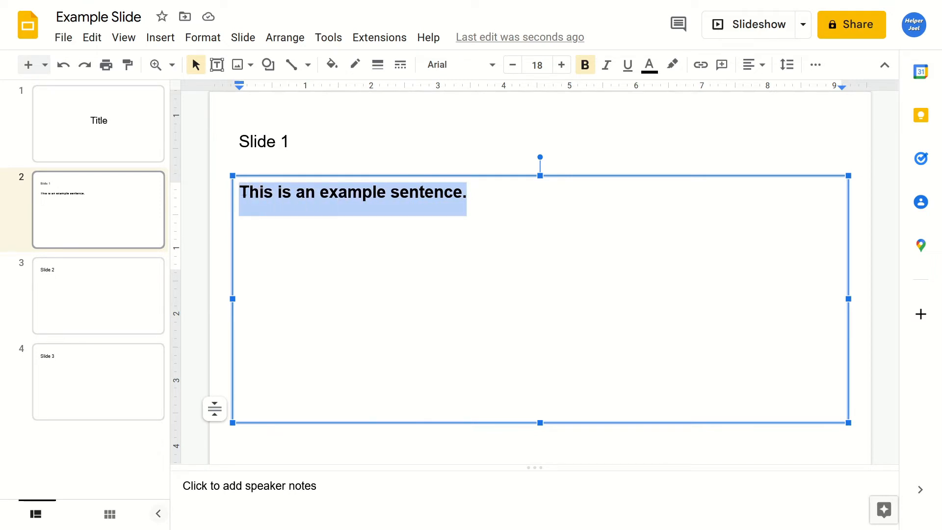
mouse_move(584, 64)
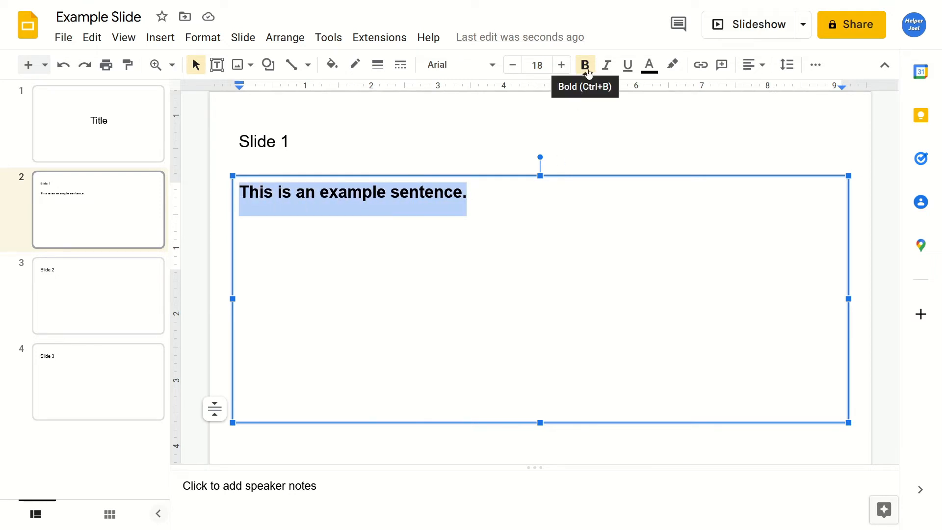
left_click(584, 65)
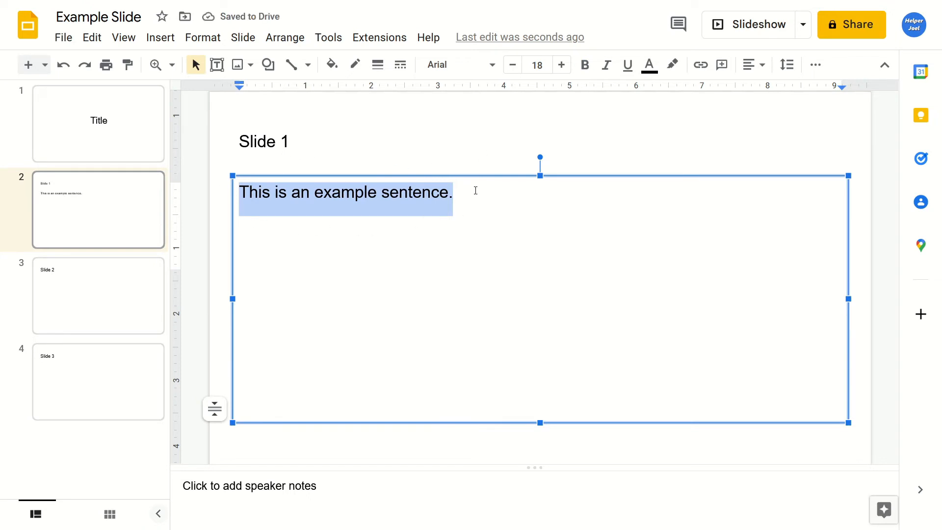
left_click(467, 196)
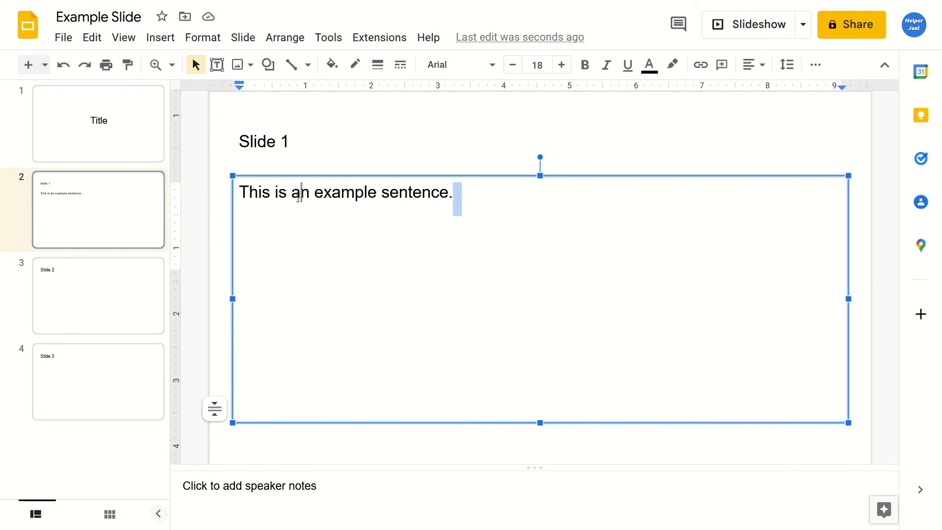
Select the whole sentence and make it bold with Ctrl+B.
triple_click(345, 193)
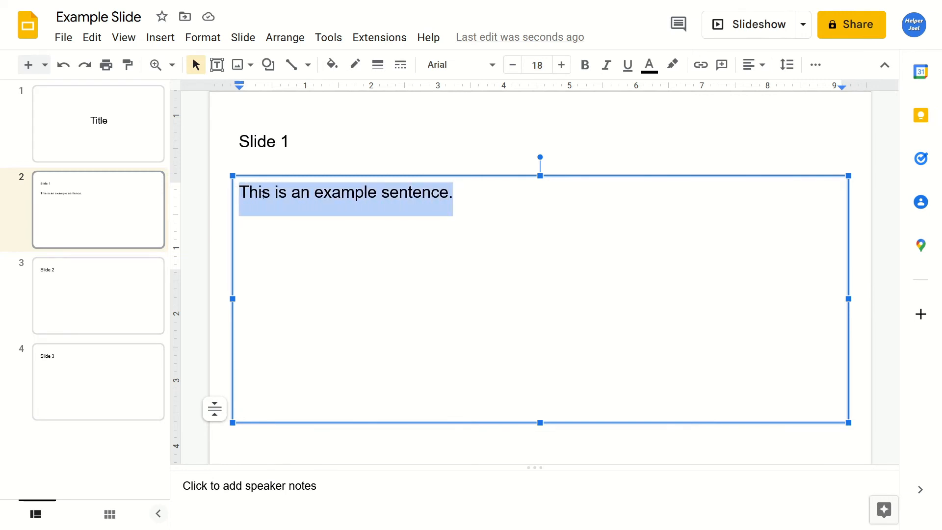
key("ctrl+b")
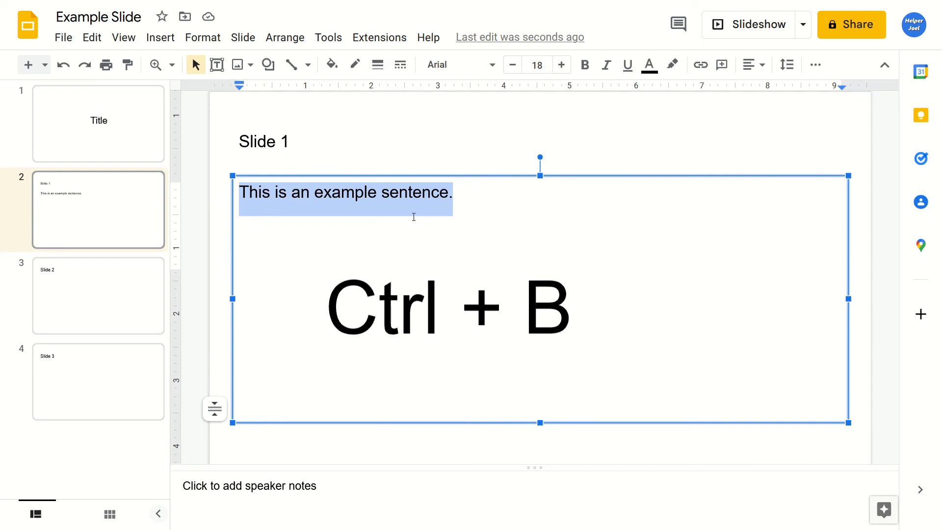
key("ctrl+b")
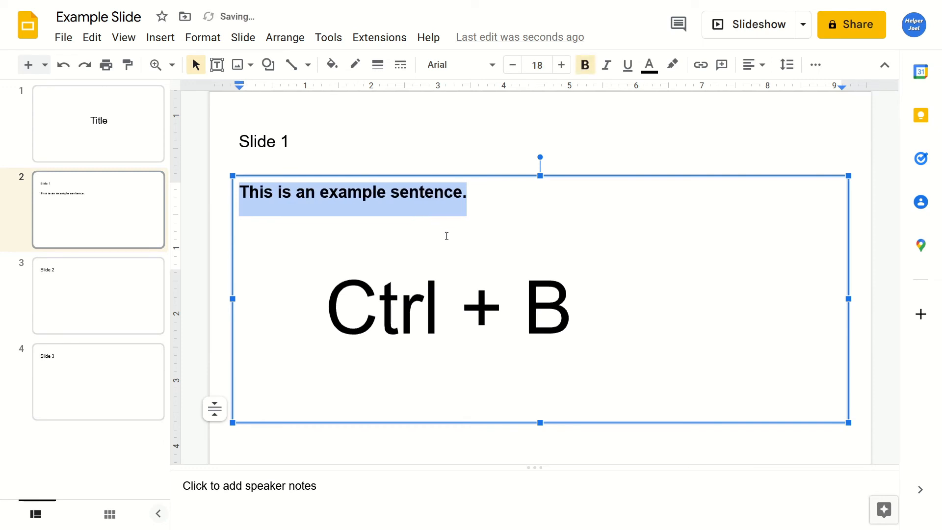